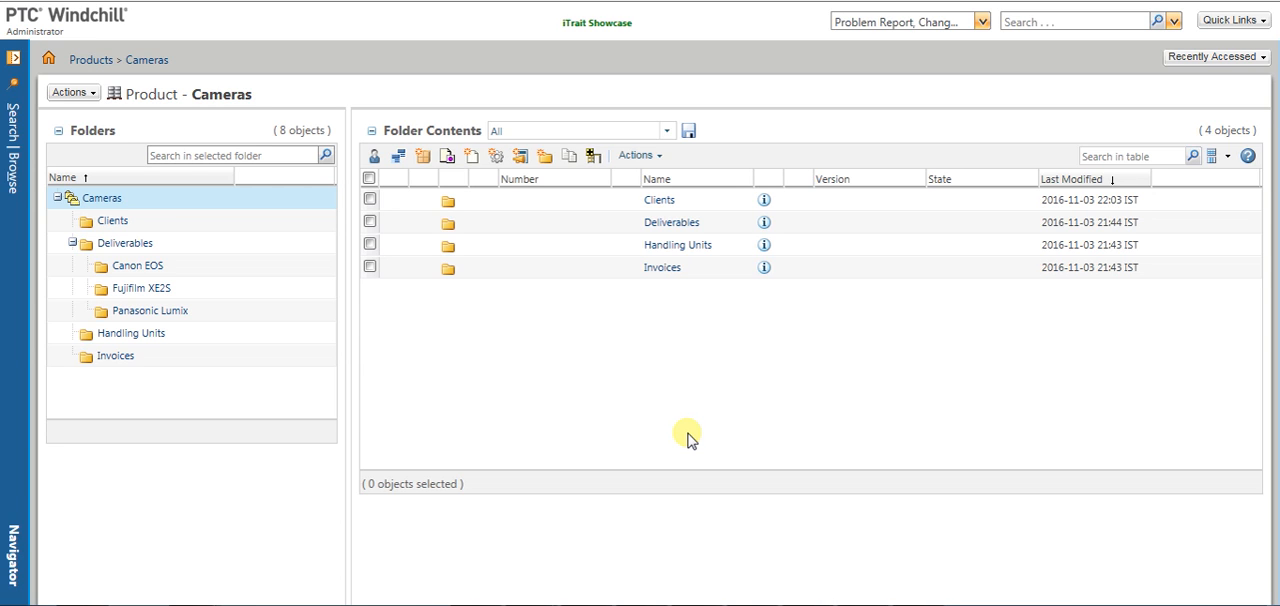
pyautogui.moveTo(650, 295)
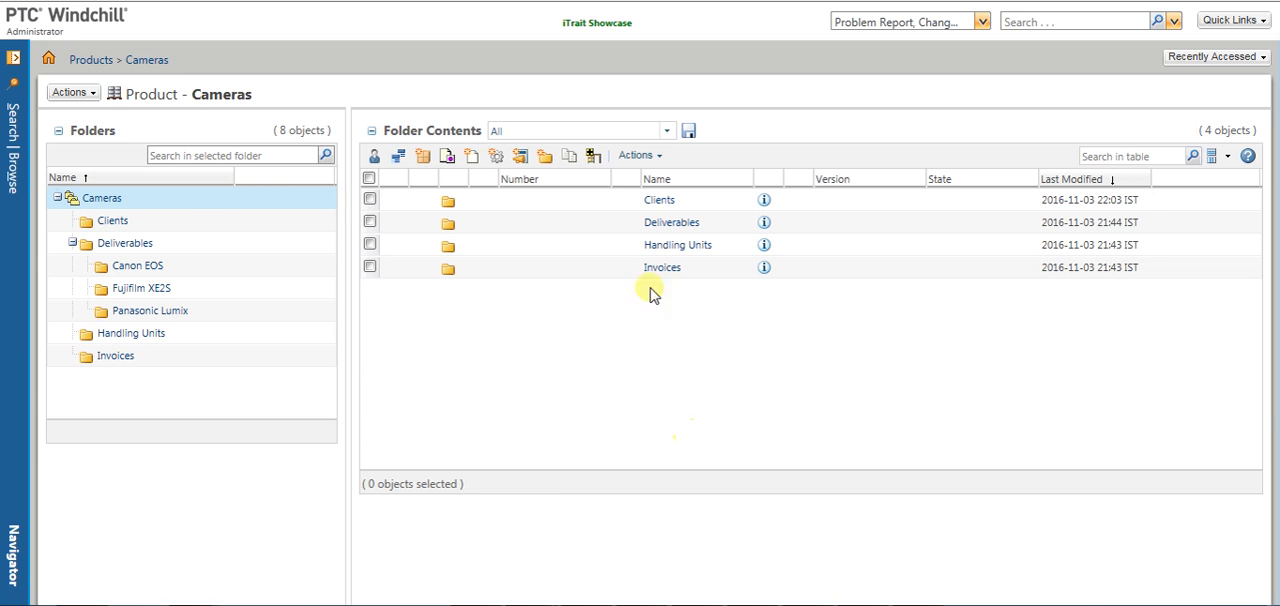
# - Browse the Clients, Deliverables, Handling Units and Invoices folders, returning to Clients
pyautogui.click(112, 220)
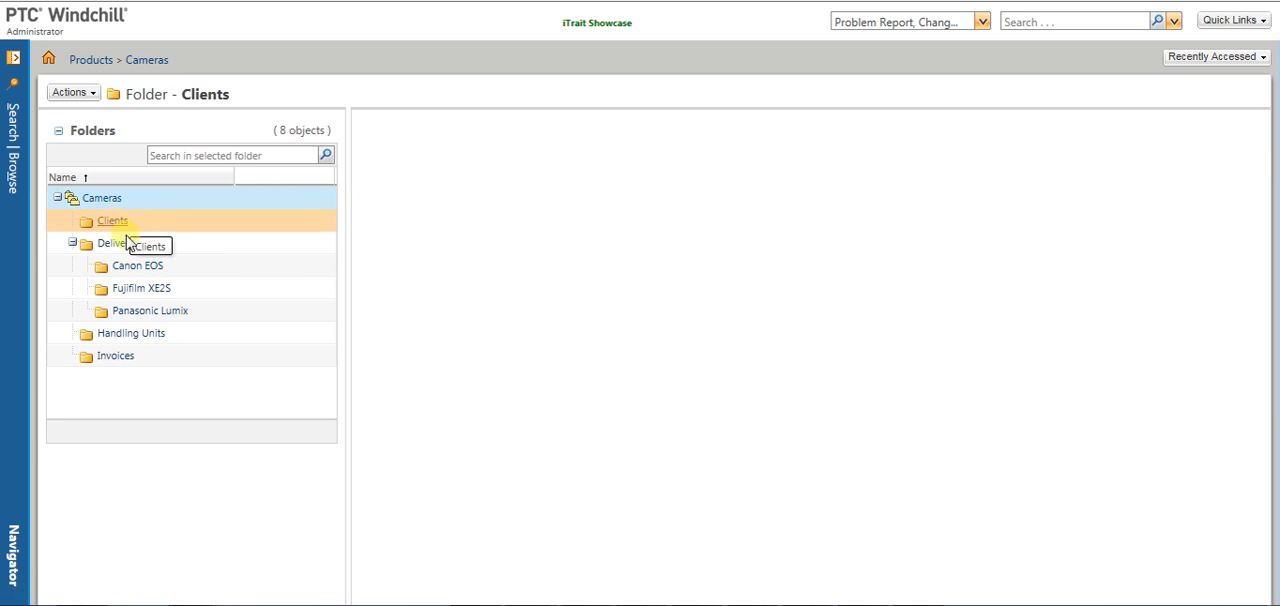
pyautogui.click(112, 243)
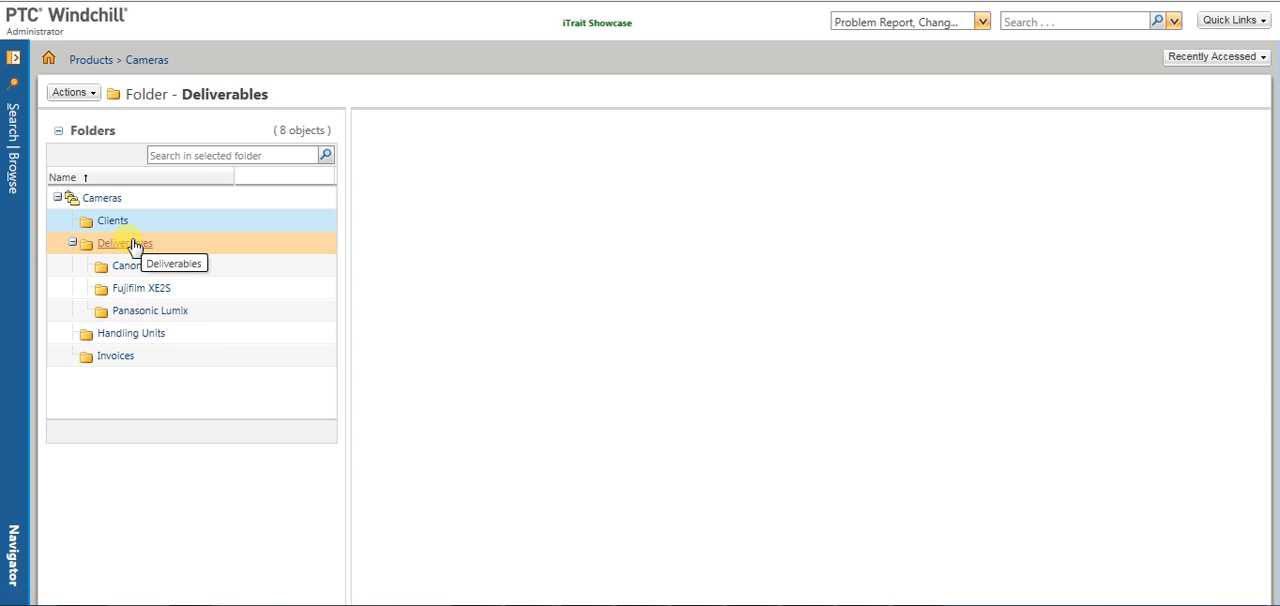
pyautogui.click(131, 333)
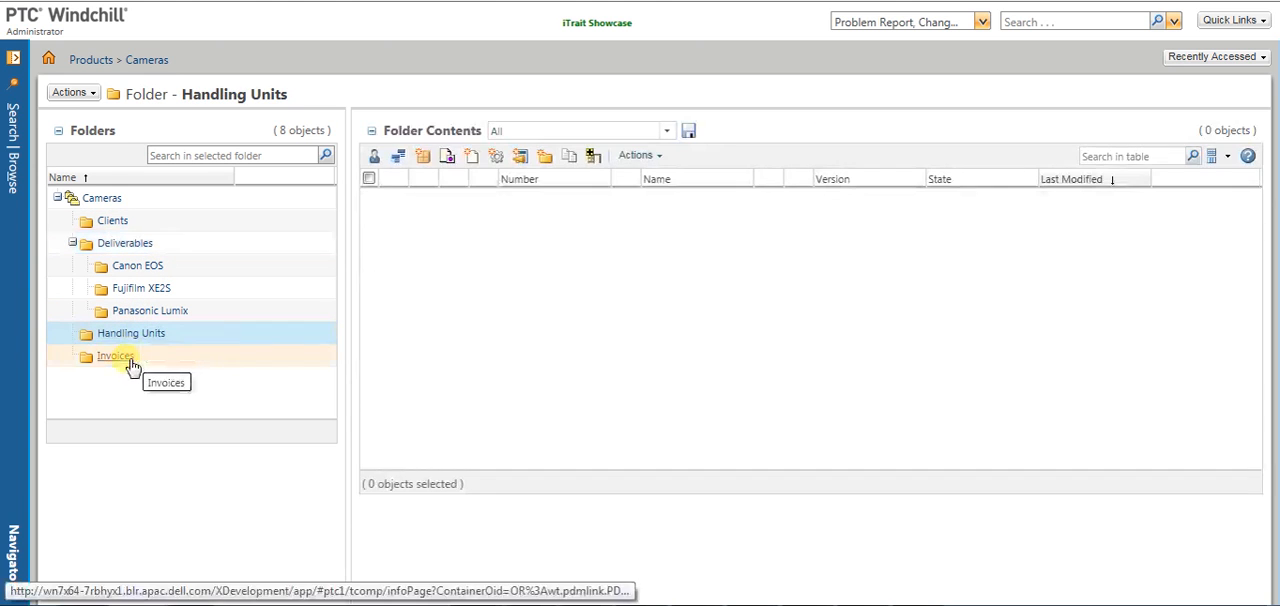
pyautogui.click(115, 355)
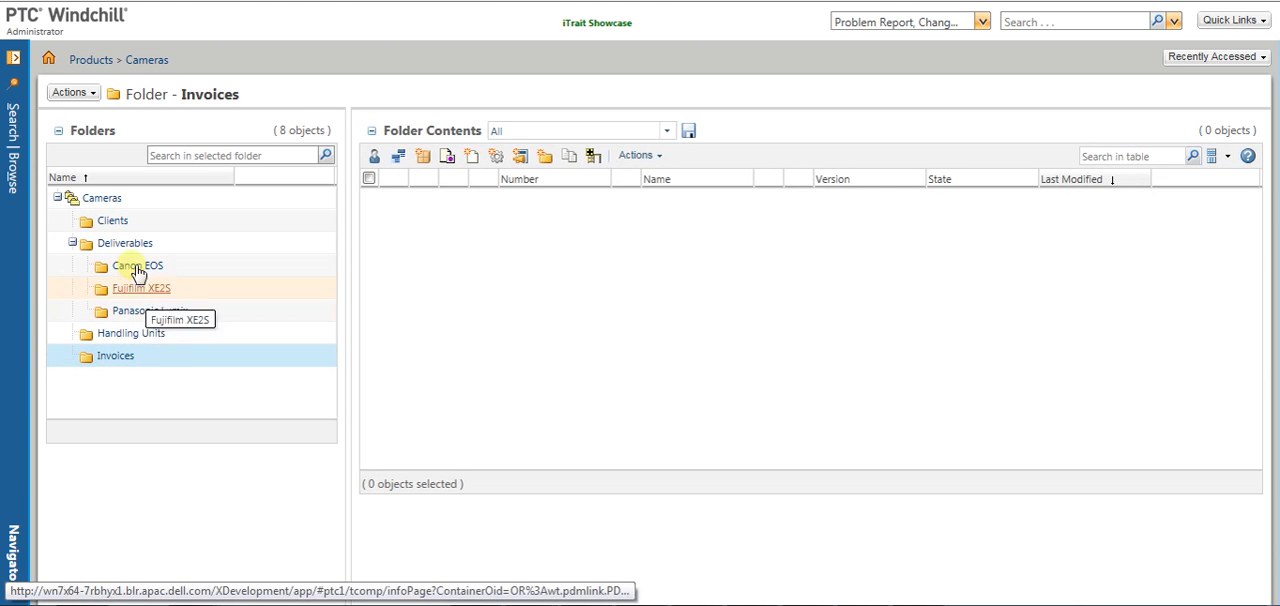
pyautogui.click(112, 220)
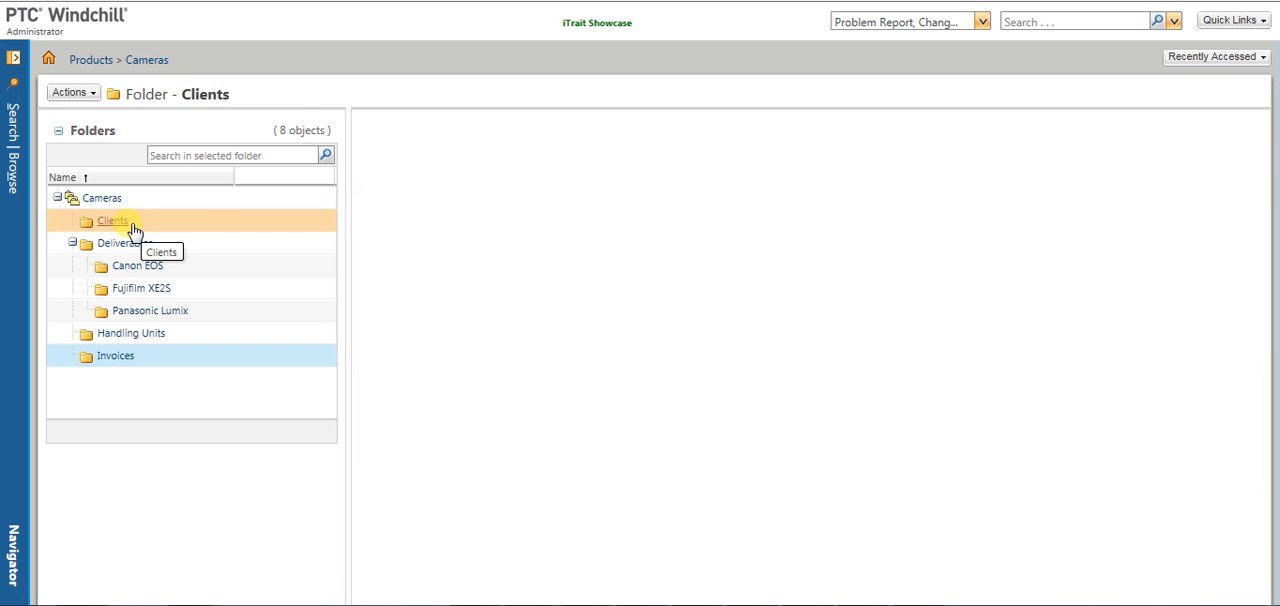
pyautogui.click(112, 220)
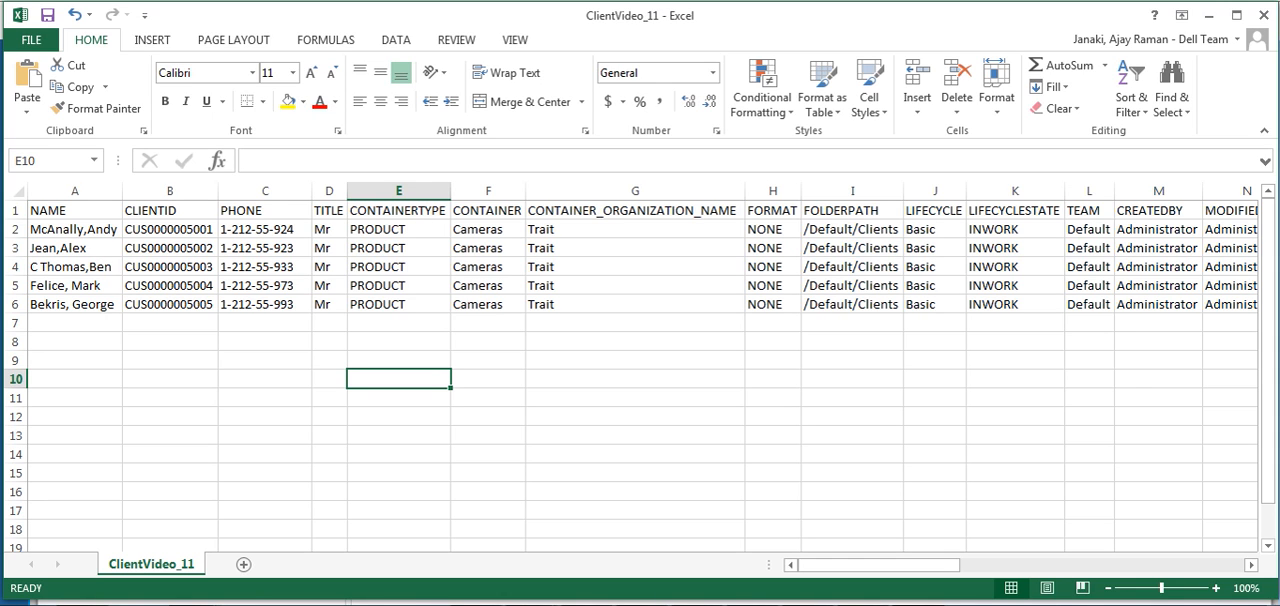
pyautogui.moveTo(370, 417)
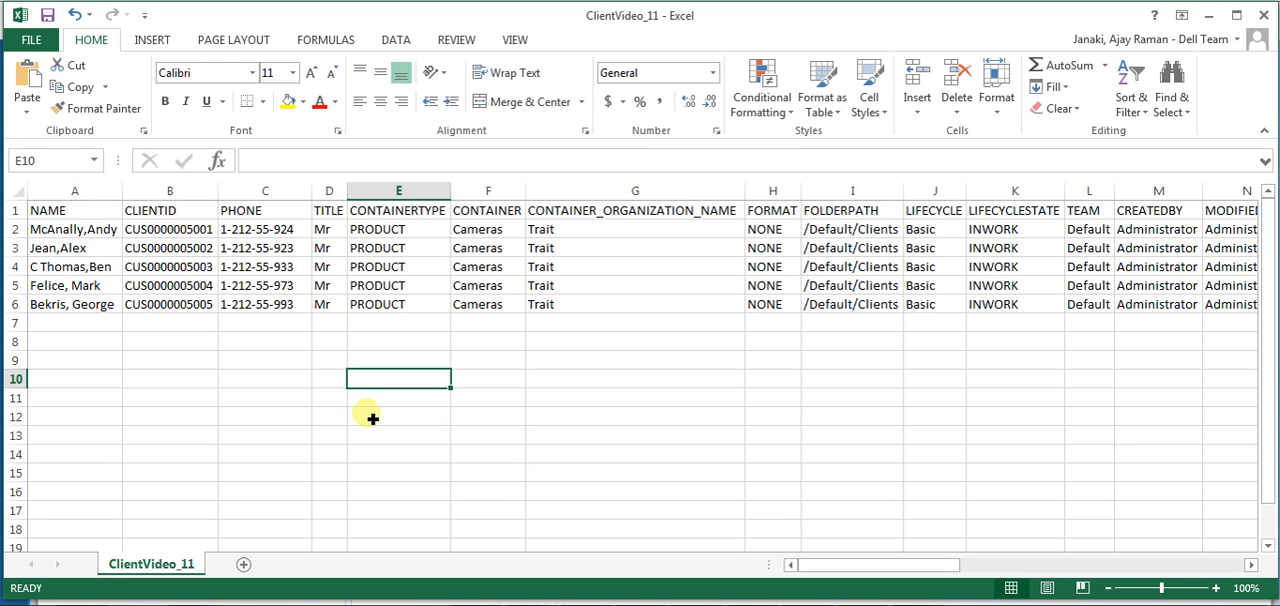
# - Switch to Excel to view the ClientVideo_11 workbook's five client records
pyautogui.click(73, 229)
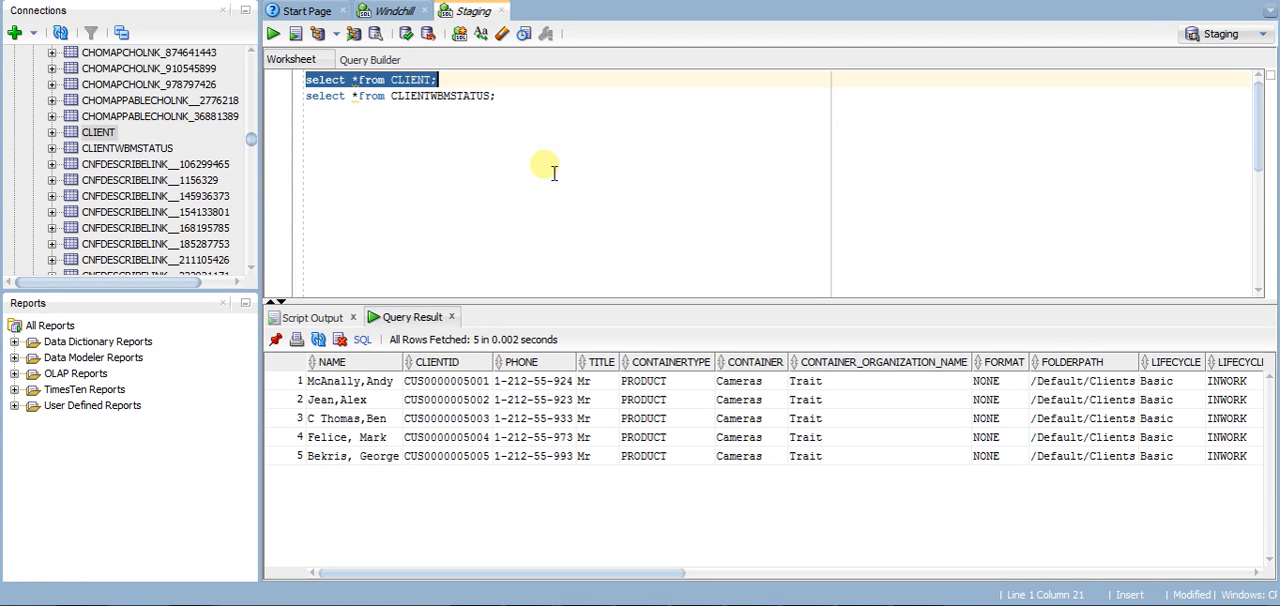
pyautogui.moveTo(367, 381)
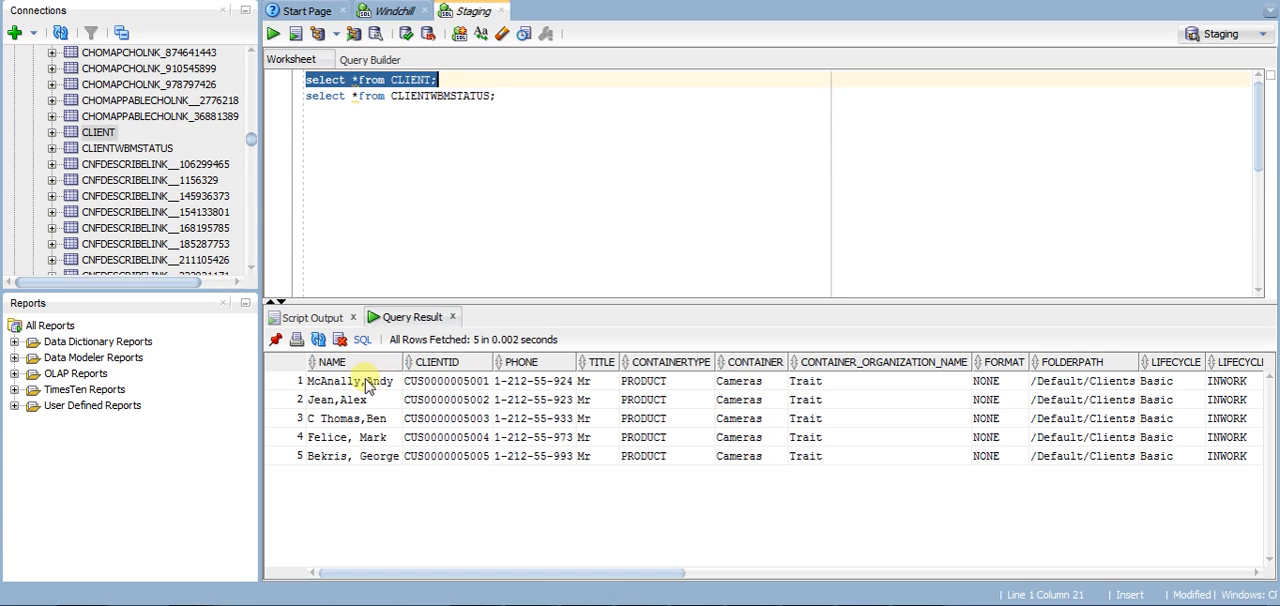
# - Scroll right through the CLIENT query results to see lifecycle, team and creator columns
pyautogui.click(445, 455)
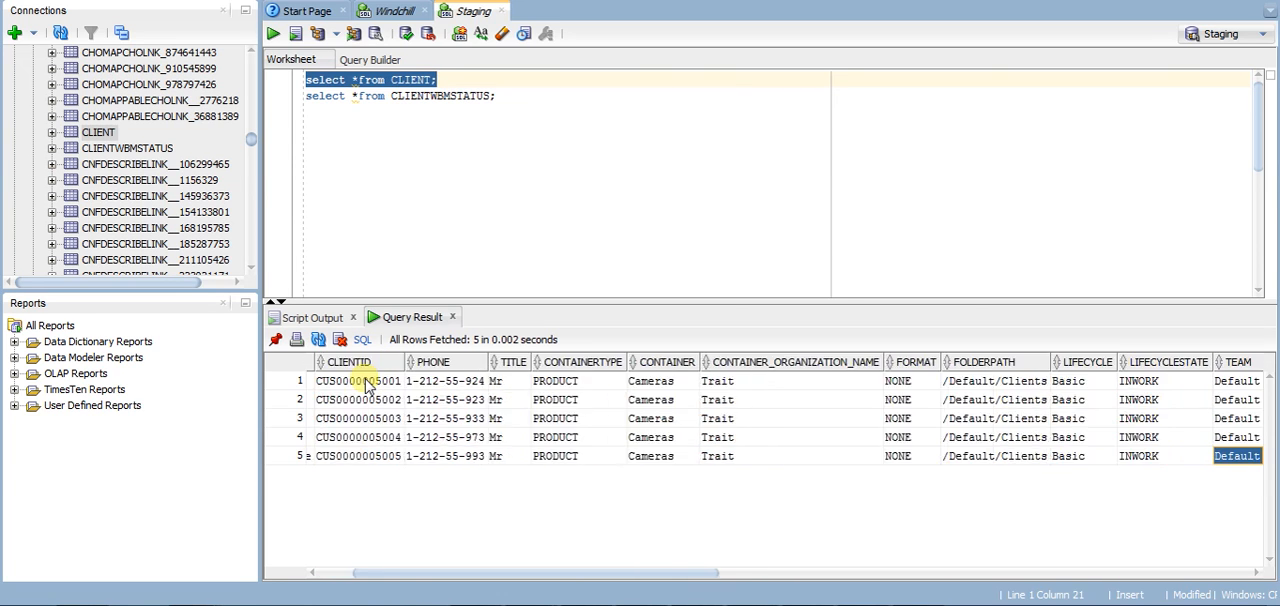
pyautogui.hscroll(3)
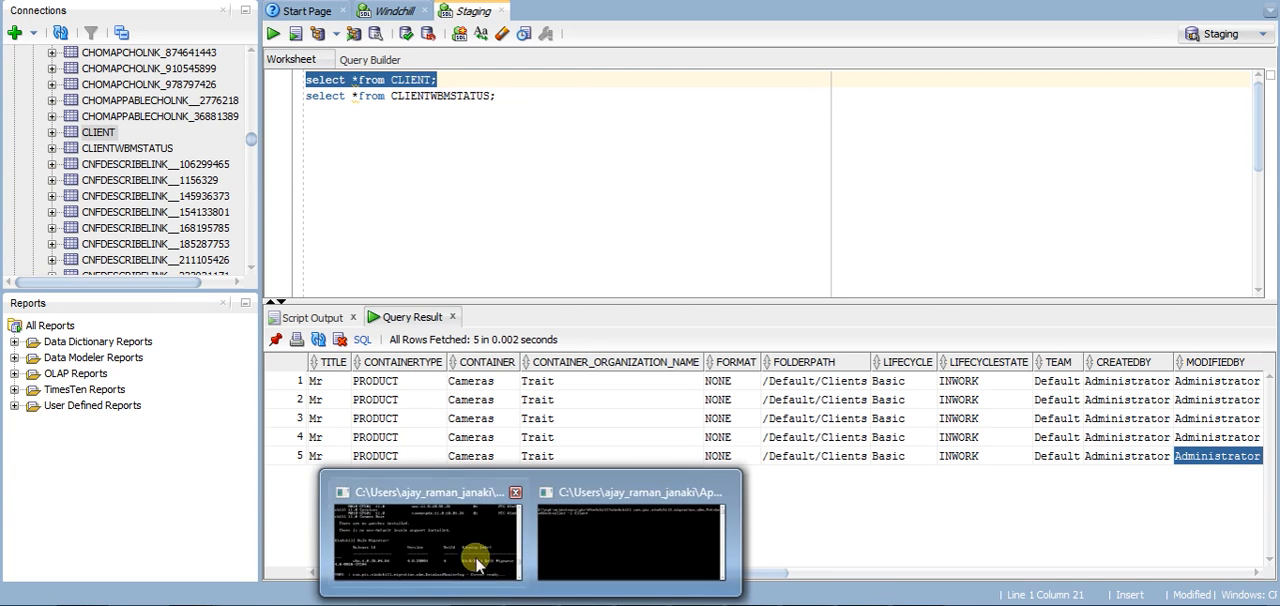
# - Bring up the Command Prompt holding the DataLoadController -l Client load command
pyautogui.click(424, 538)
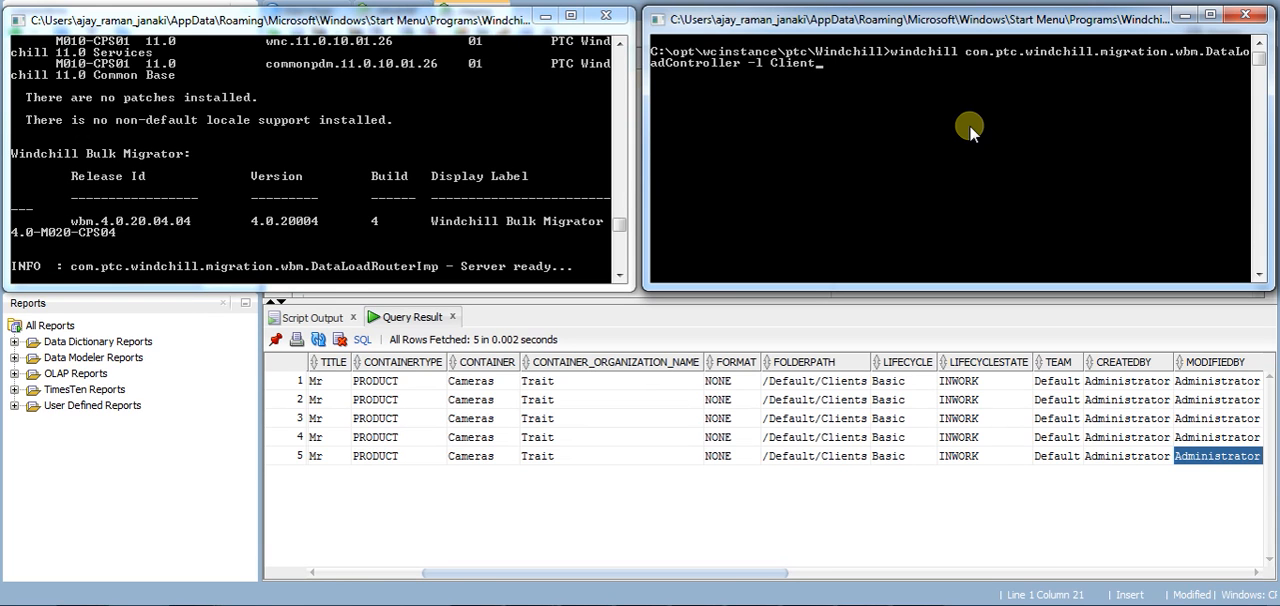
pyautogui.moveTo(969, 247)
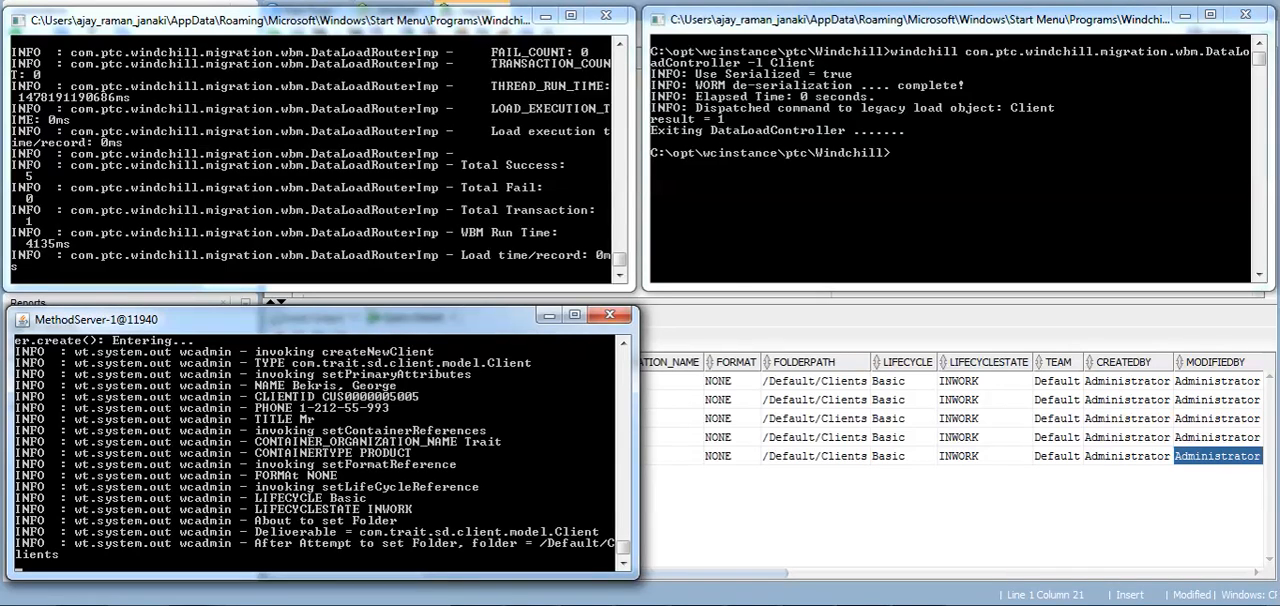
pyautogui.moveTo(491, 157)
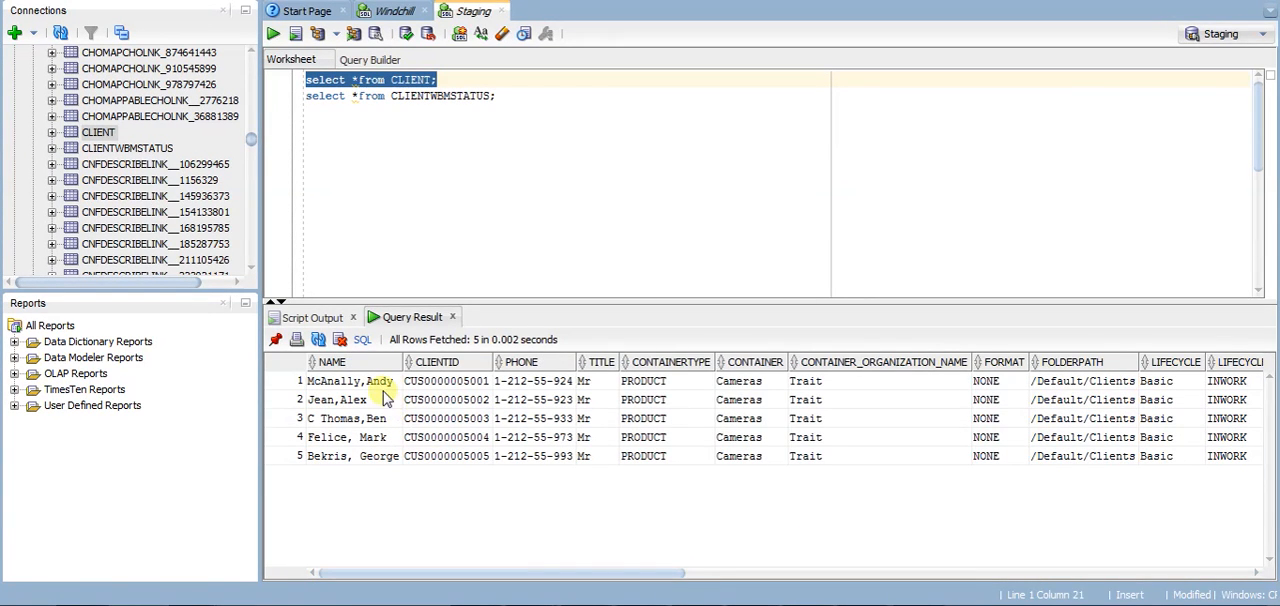
# - Return to SQL Developer's Query Result grid for the CLIENT table
pyautogui.click(738, 381)
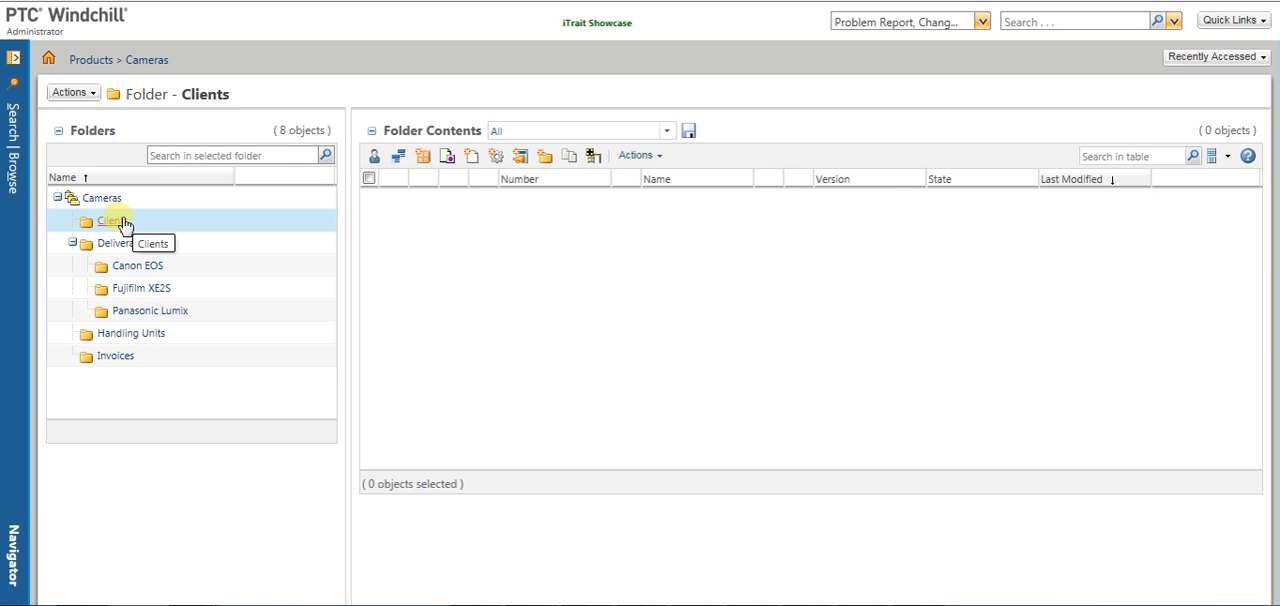
pyautogui.click(110, 220)
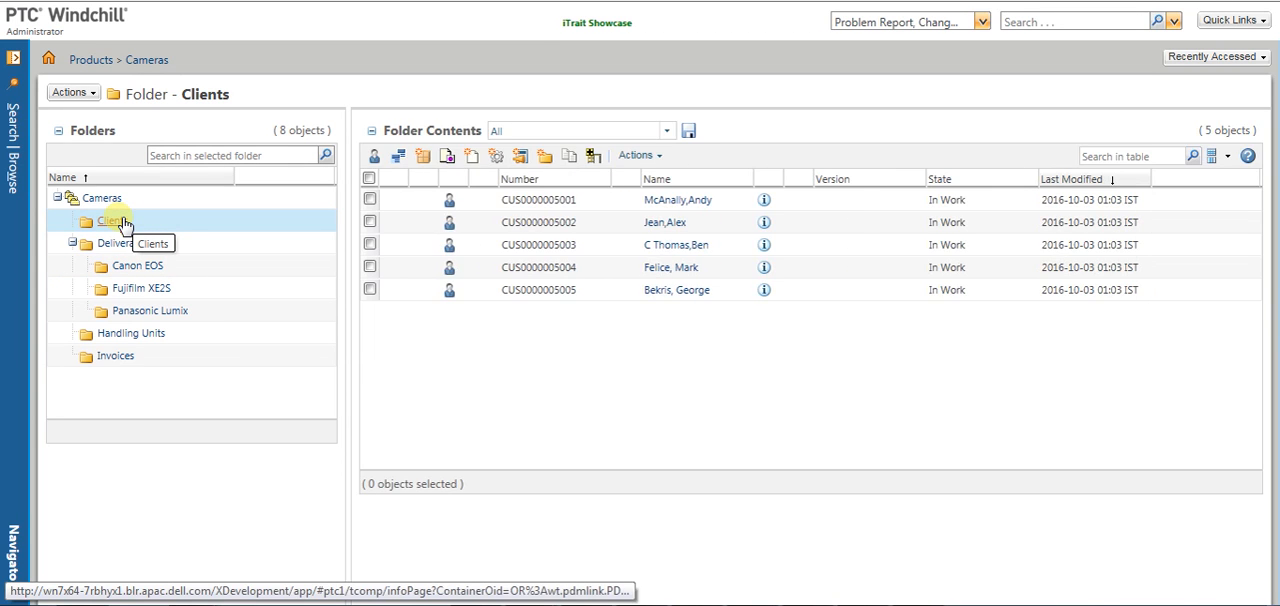